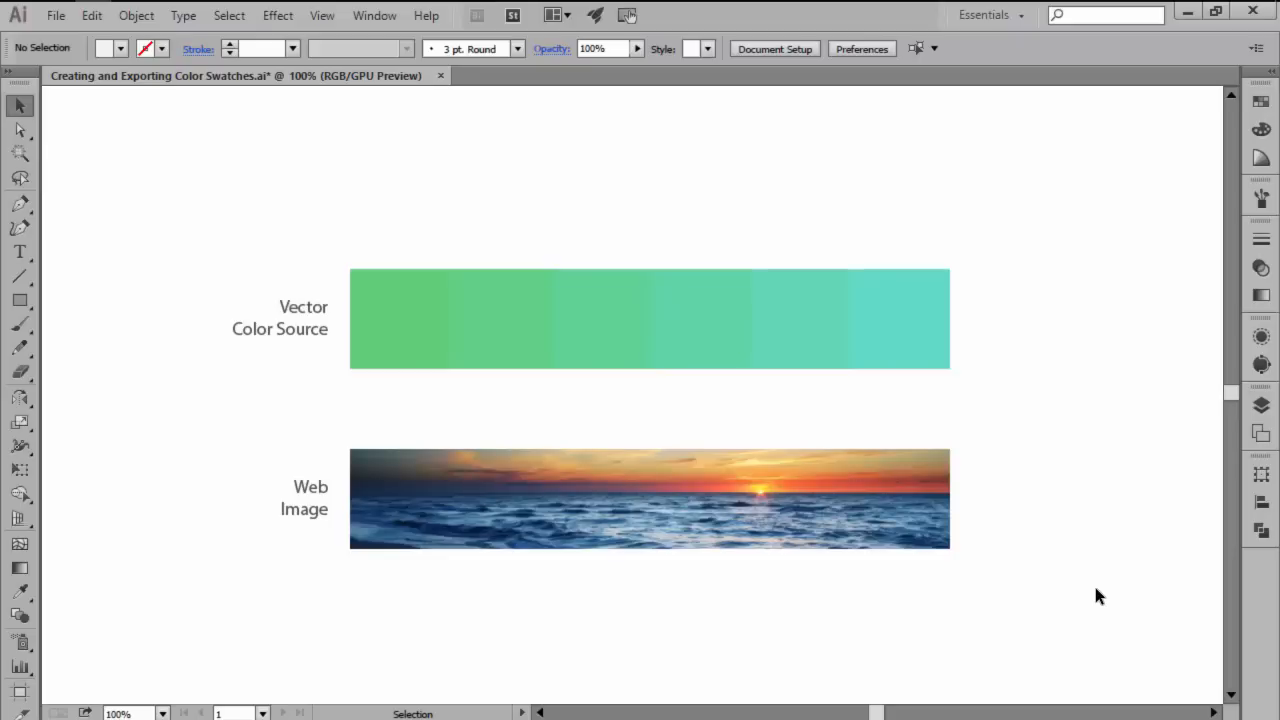
mouse_move(1260, 105)
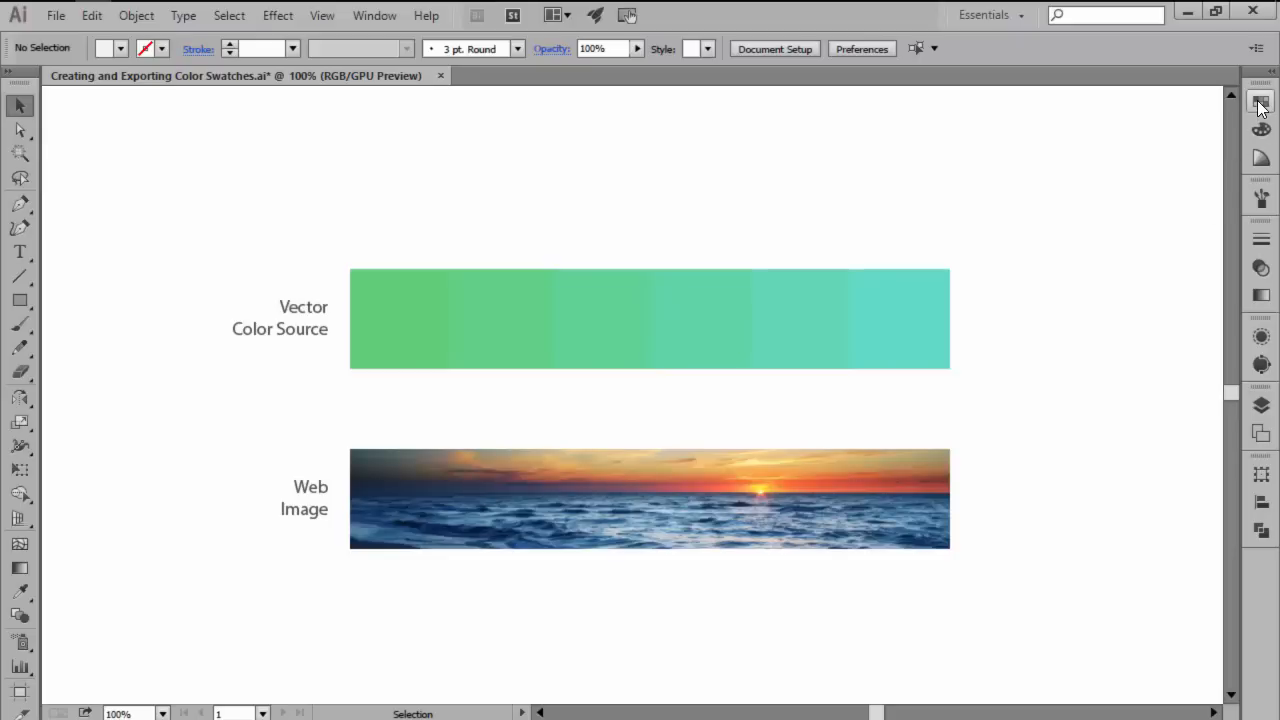
Expand the Swatches panel from the right-hand panel dock beside the artwork.
left_click(1260, 107)
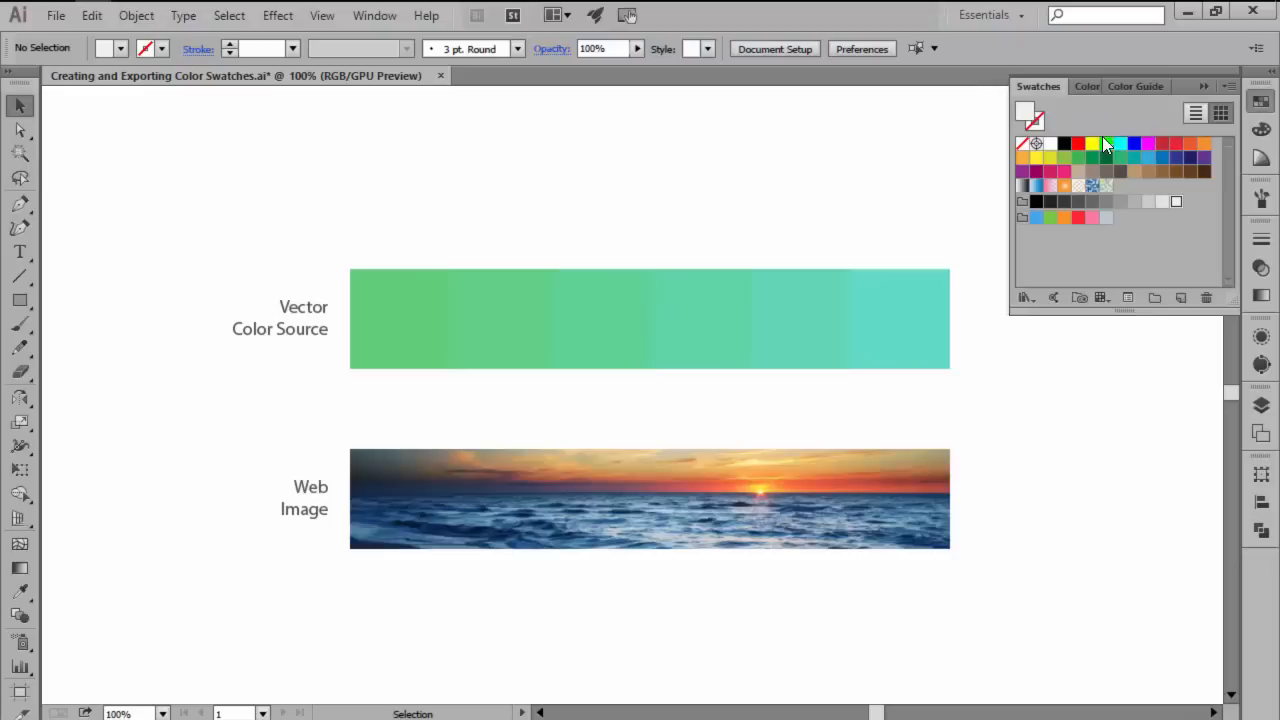
mouse_move(1005, 353)
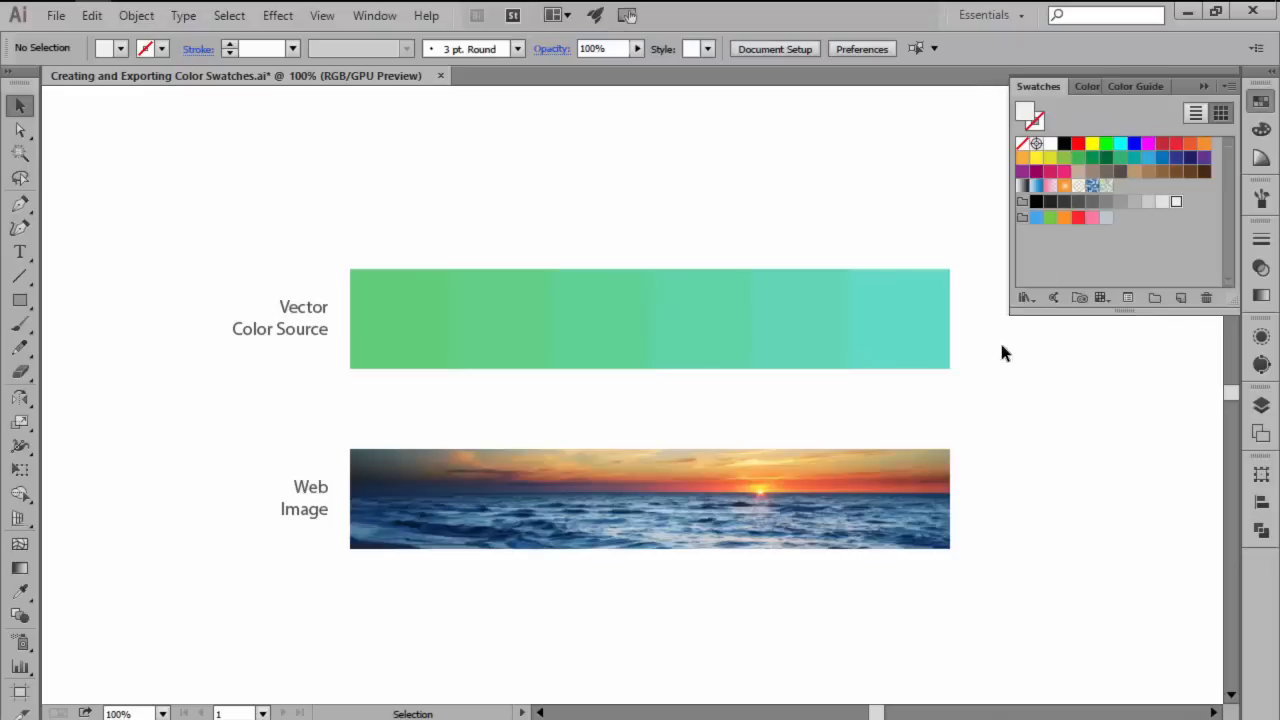
mouse_move(977, 415)
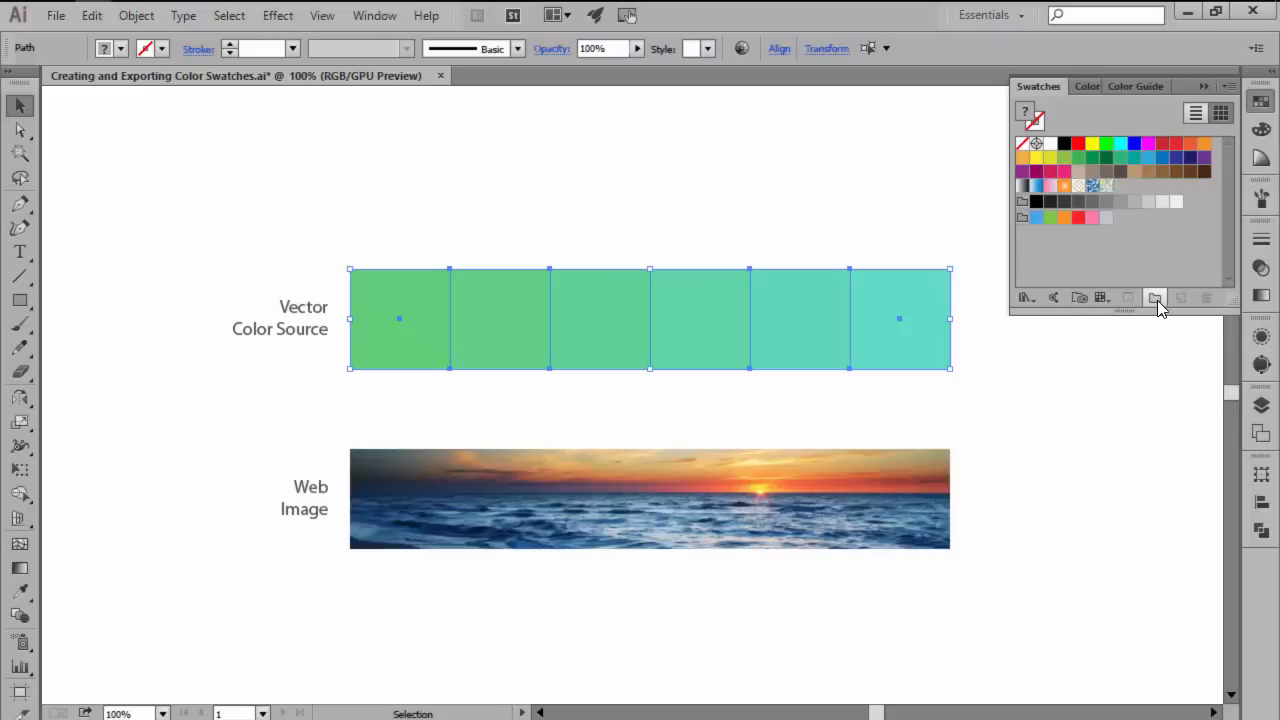
Create a 'green fade' color group from the green bar's six green-to-teal tiles.
left_click(1155, 297)
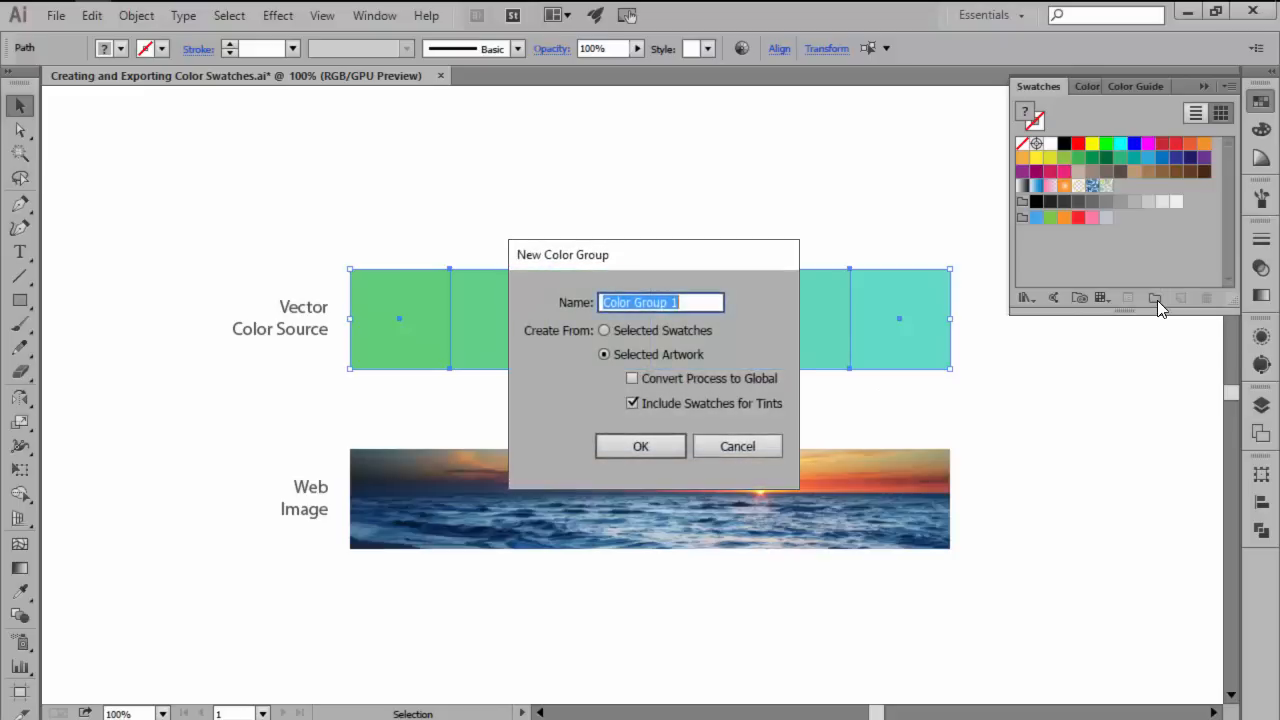
type("green fade")
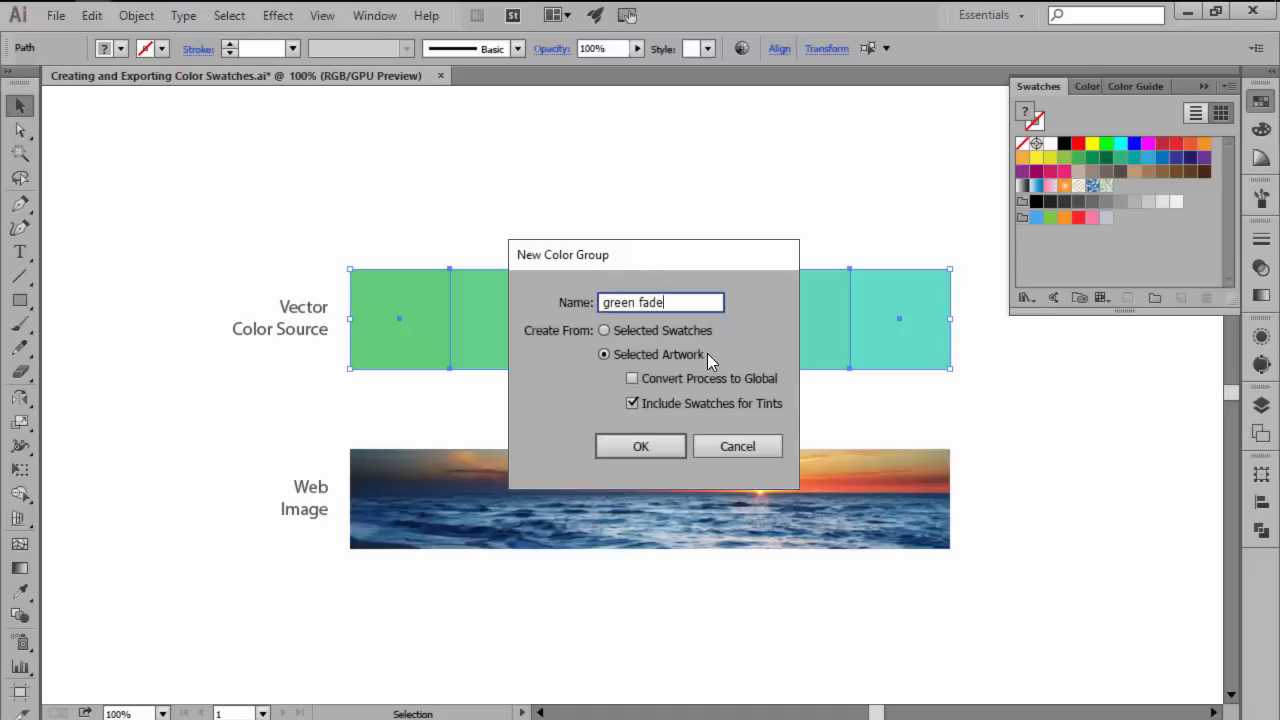
left_click(640, 446)
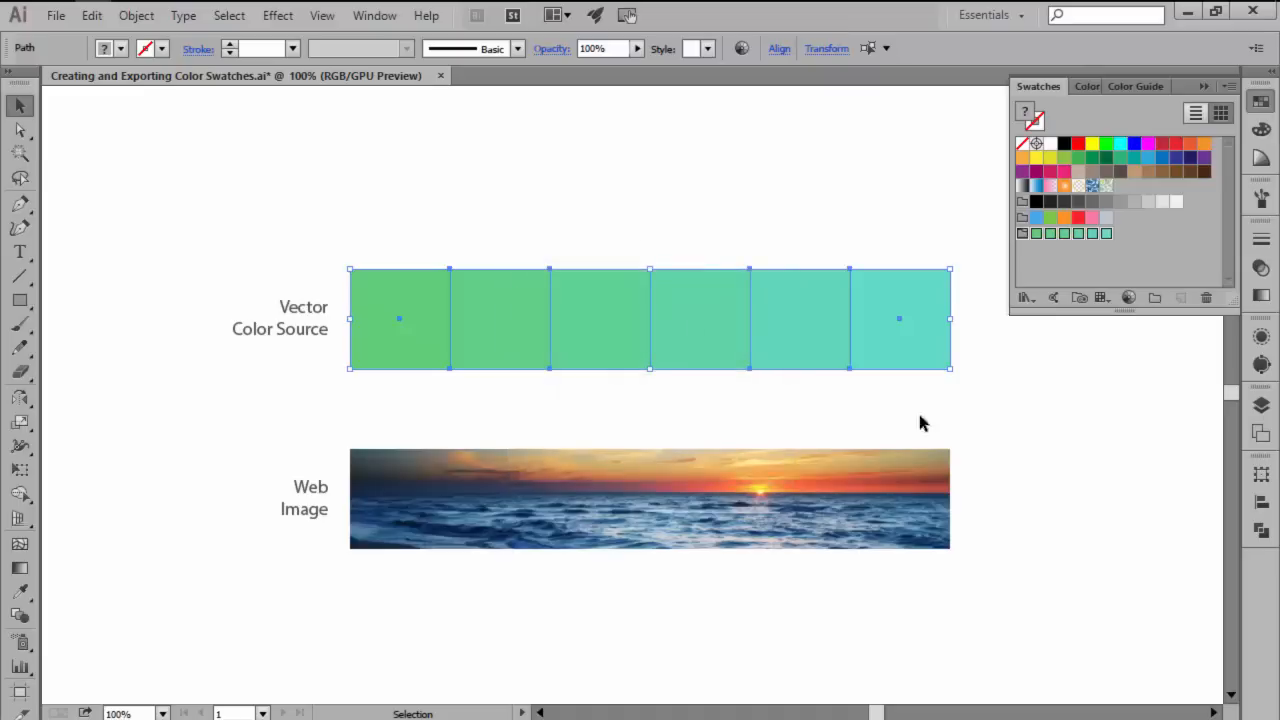
mouse_move(1107, 240)
type("oran")
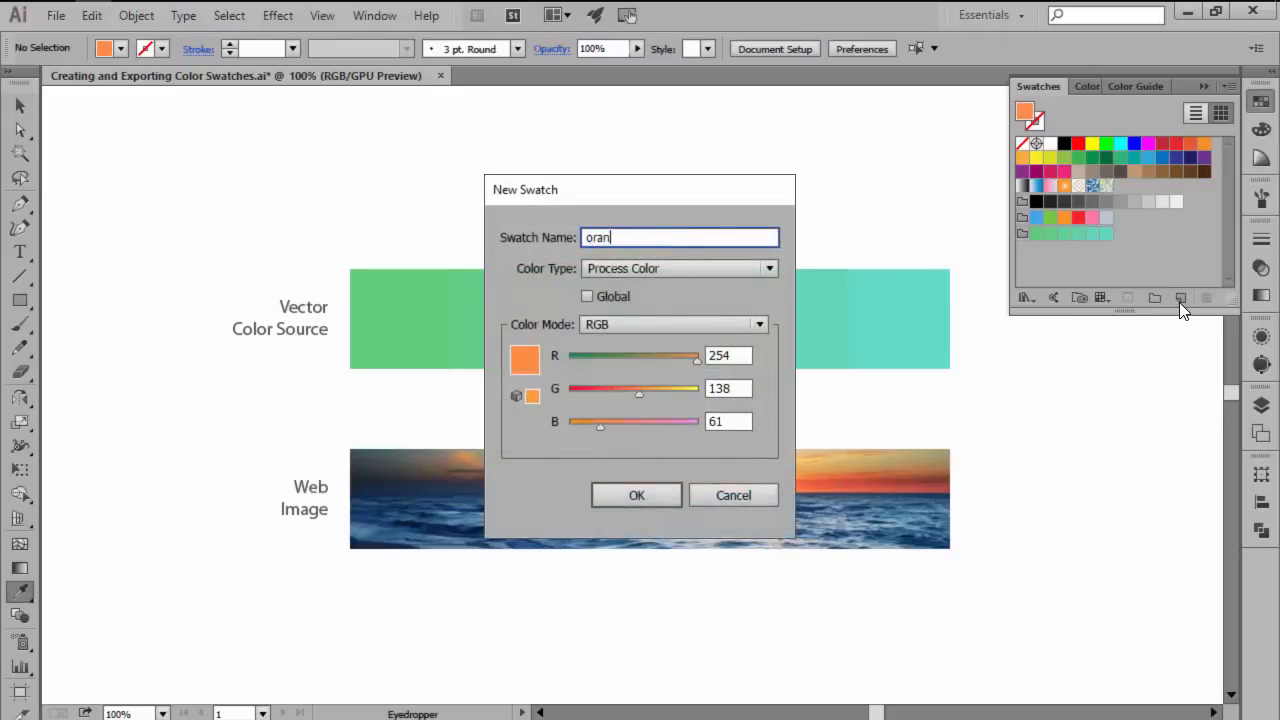
Save the sampled sunset orange (RGB 254, 138, 61) as a new swatch.
left_click(636, 495)
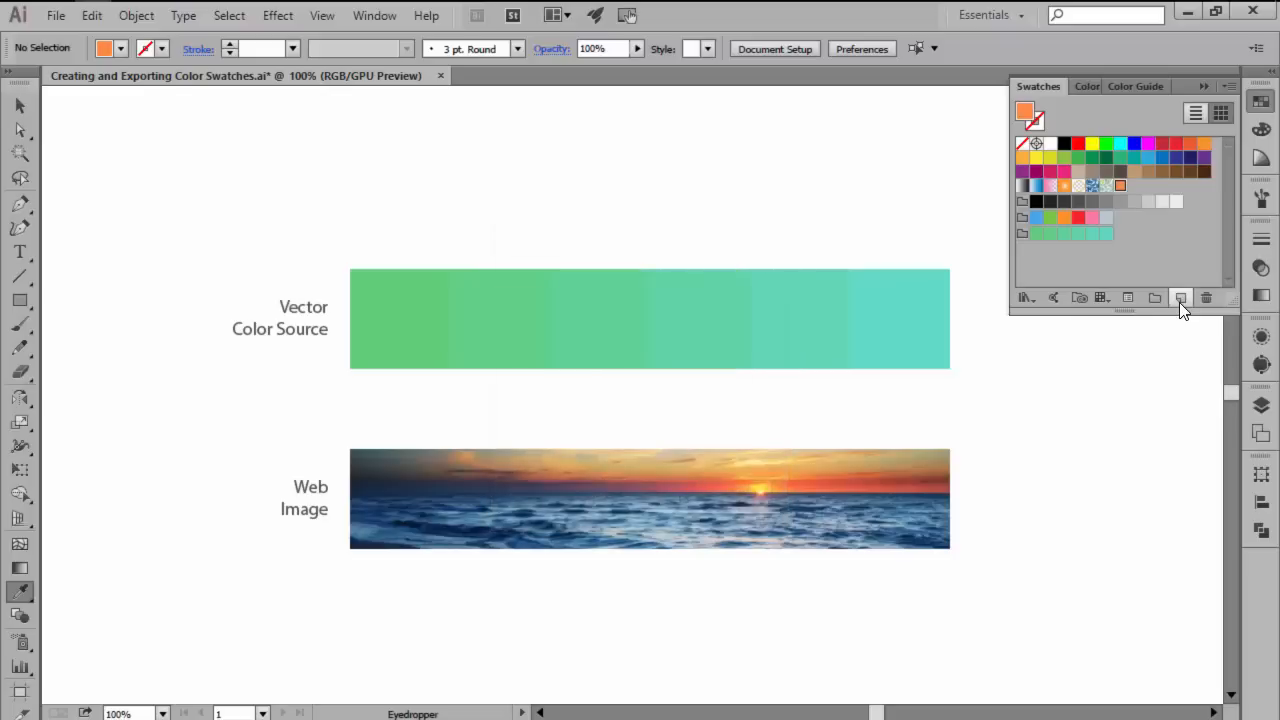
Put the orange swatch into a new color group named 'orange sunset'.
left_click(1154, 297)
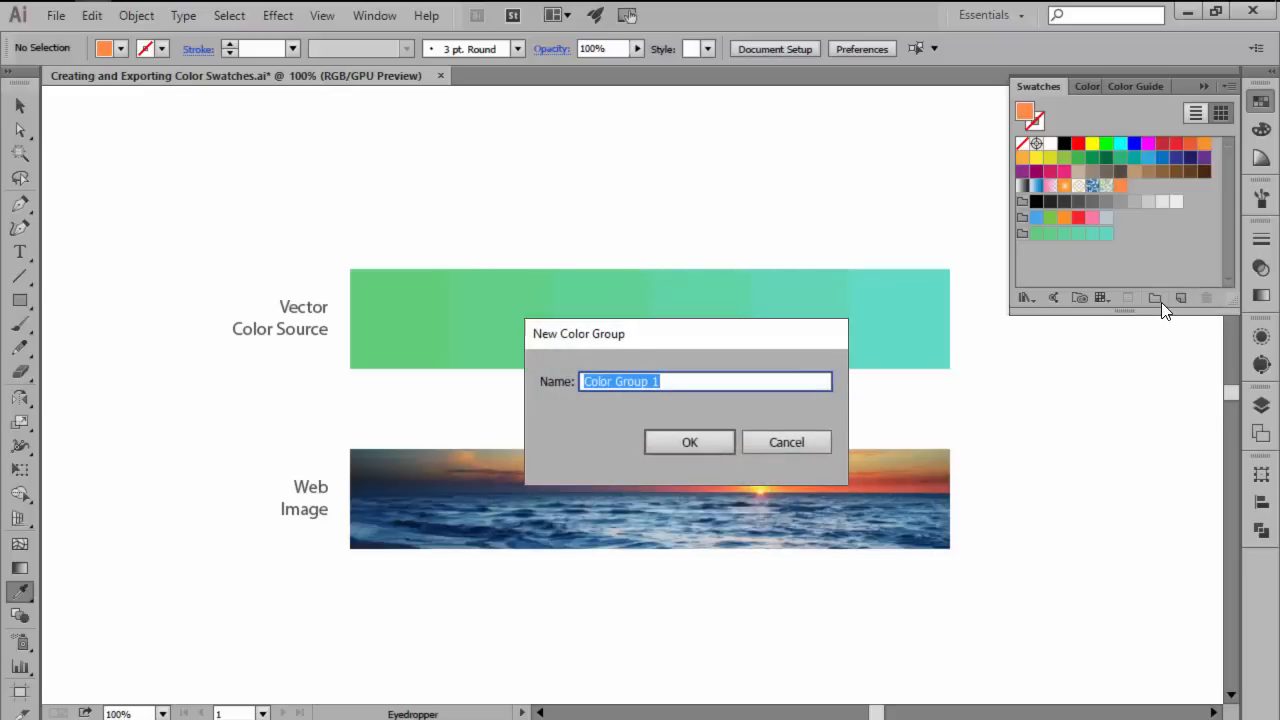
type("orange sunset")
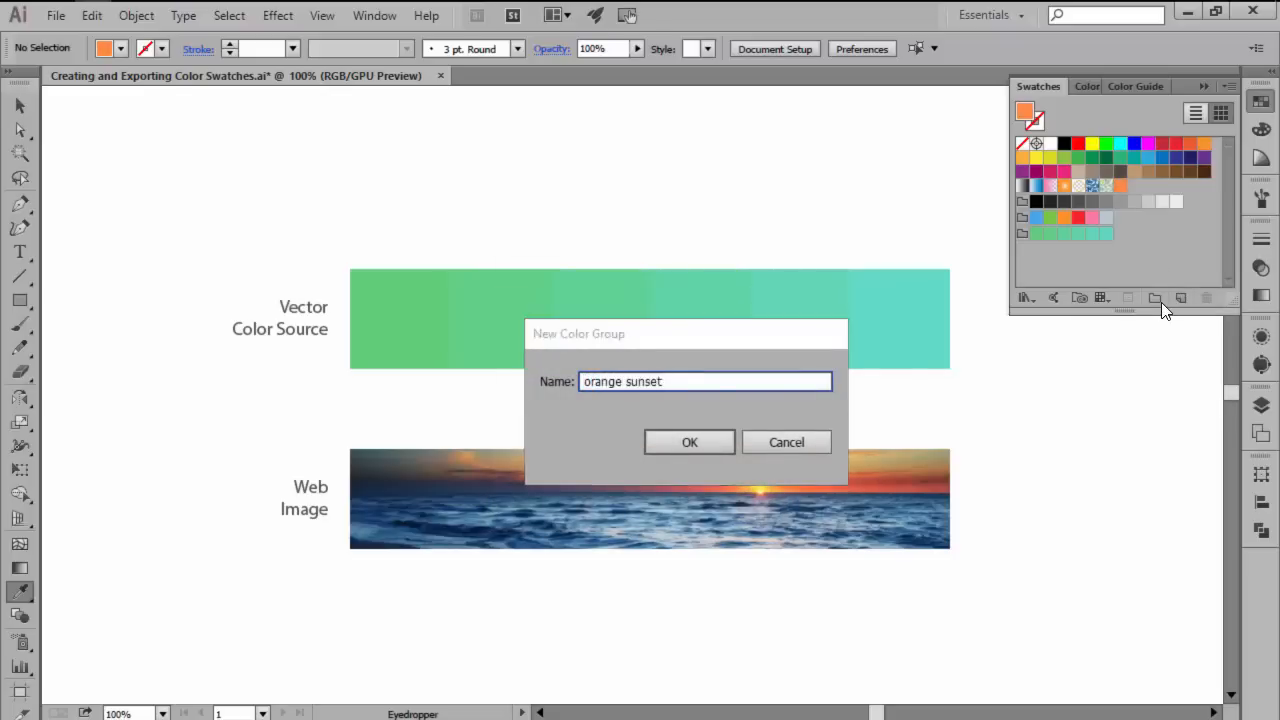
left_click(689, 442)
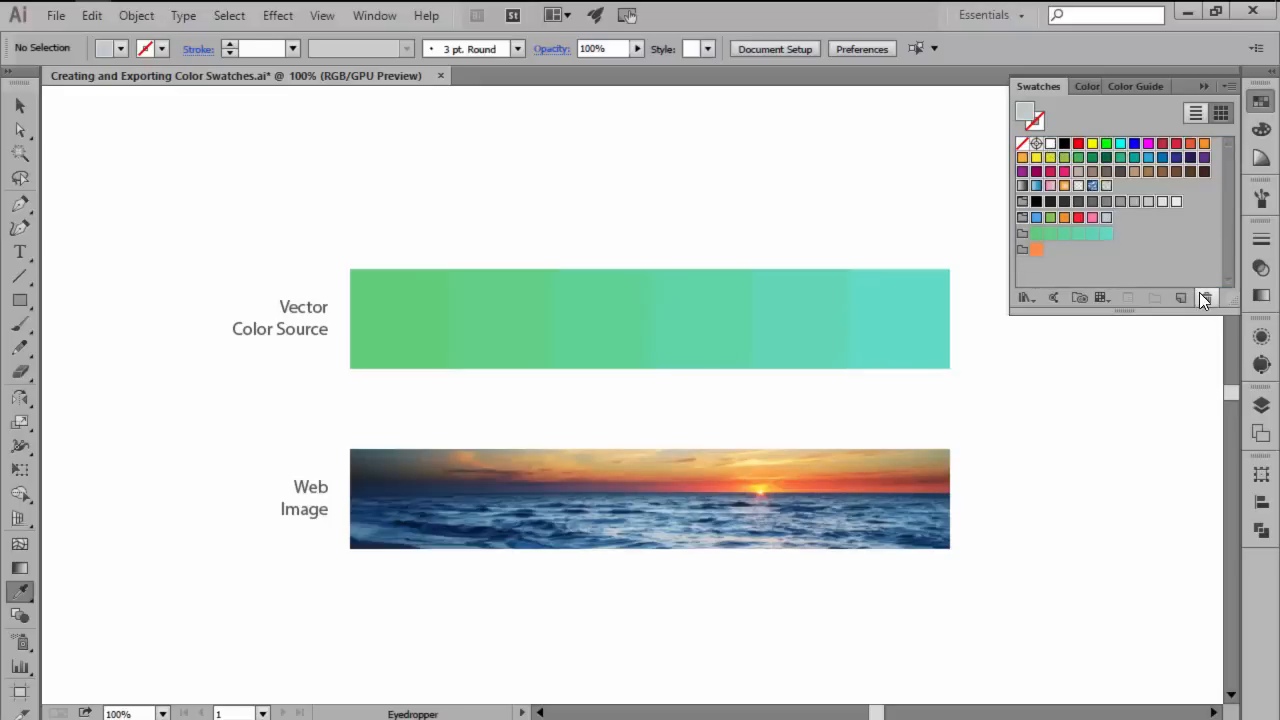
Delete the default swatches and begin saving the swatches as an ASE library.
left_click(1206, 297)
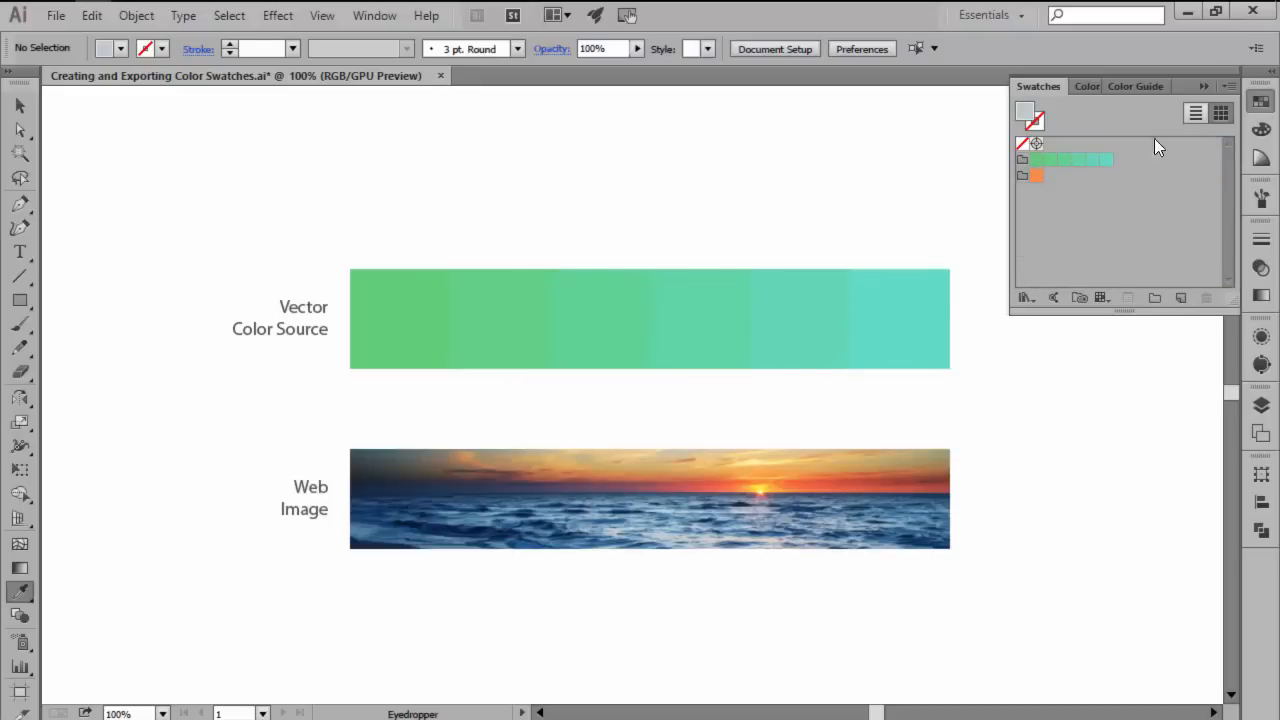
left_click(1228, 86)
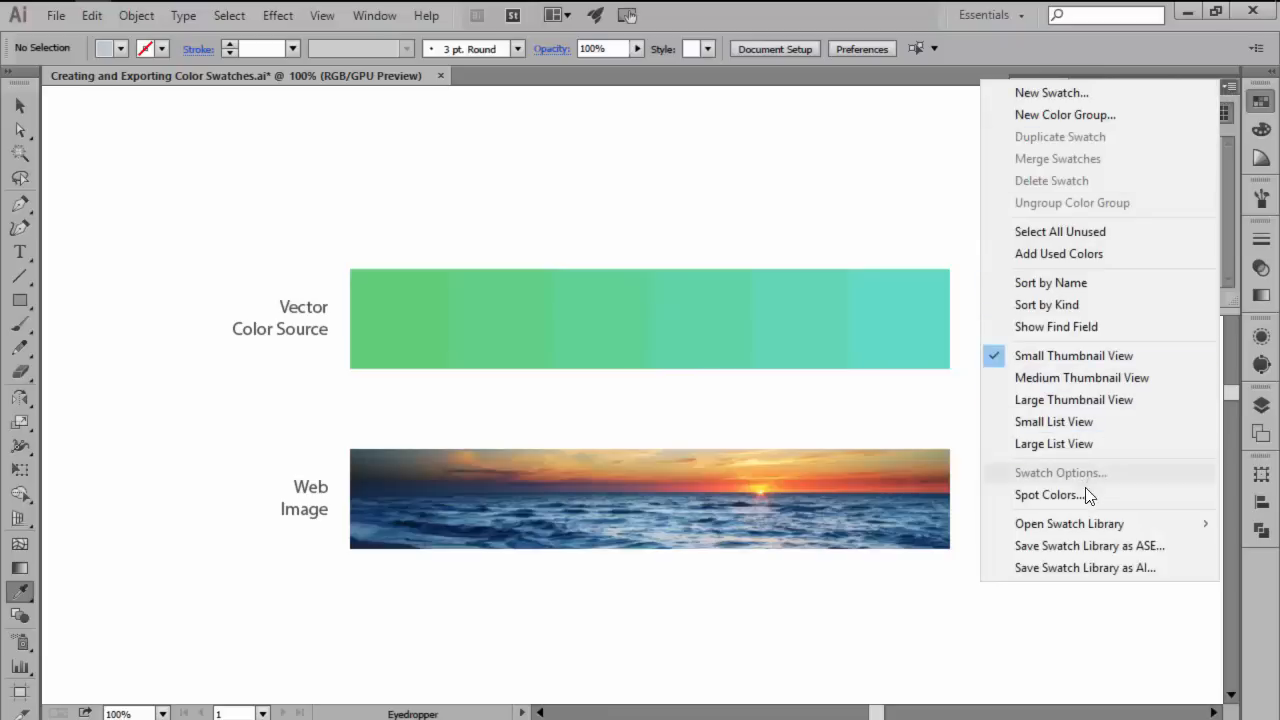
left_click(1089, 545)
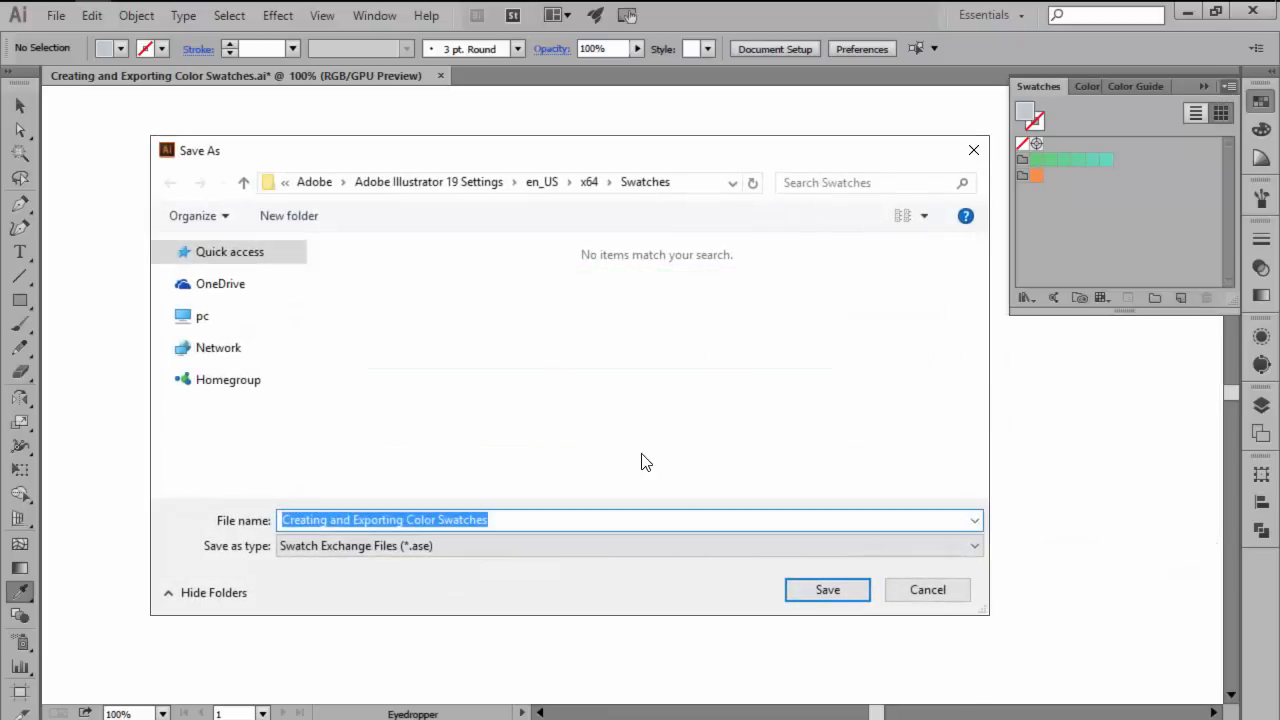